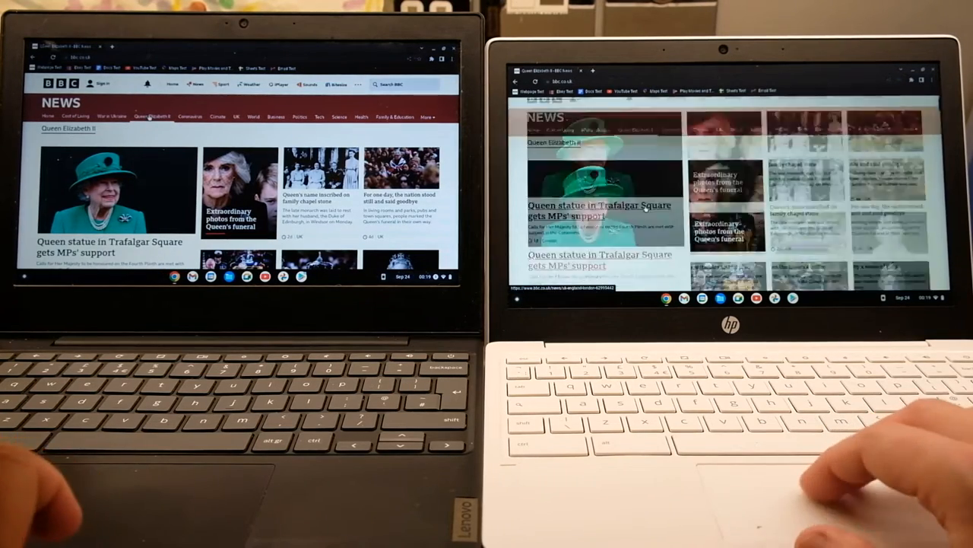
Scroll the BBC News page and open the Queen Elizabeth II section on both Chromebooks
scroll(down, 3)
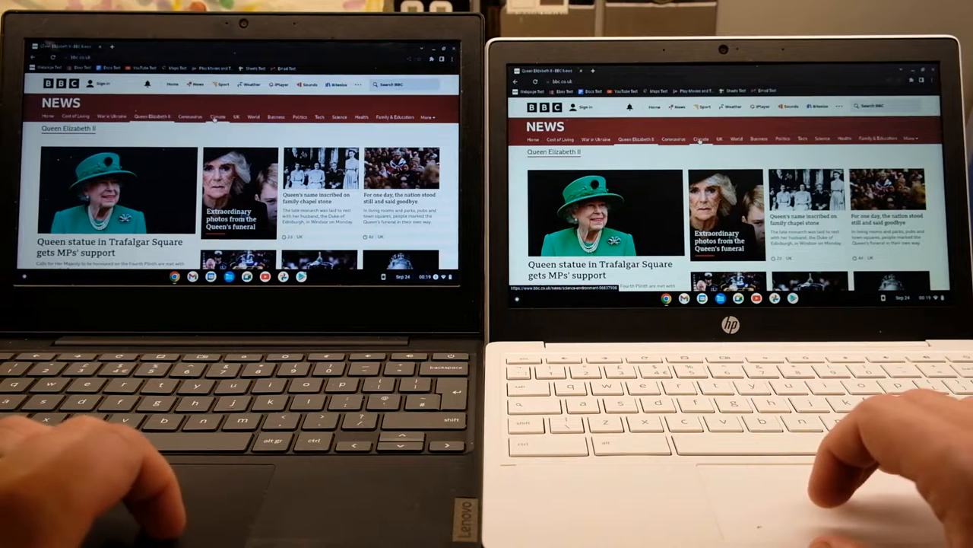
click(700, 139)
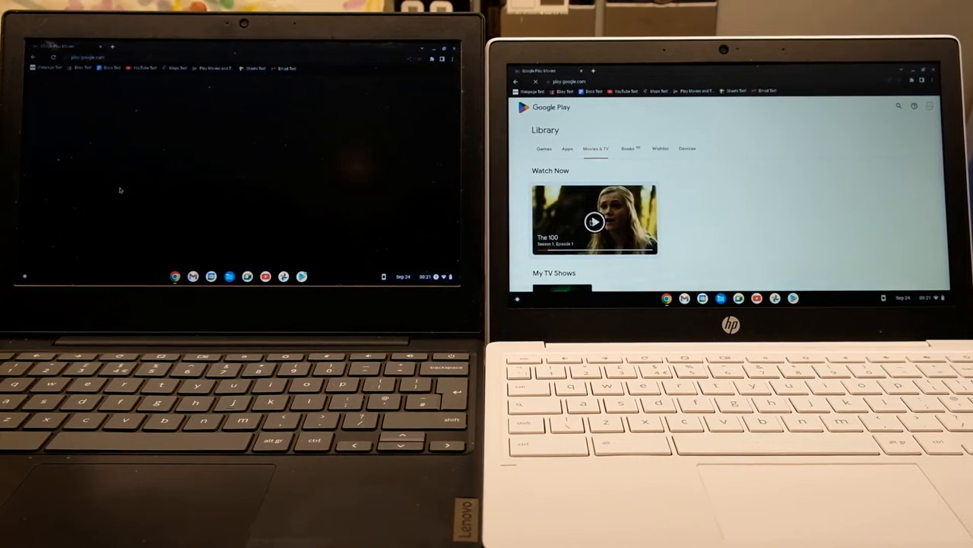
Select The 100 Season 1 Episode 1 from Watch Now and start the Pilot playing
click(594, 221)
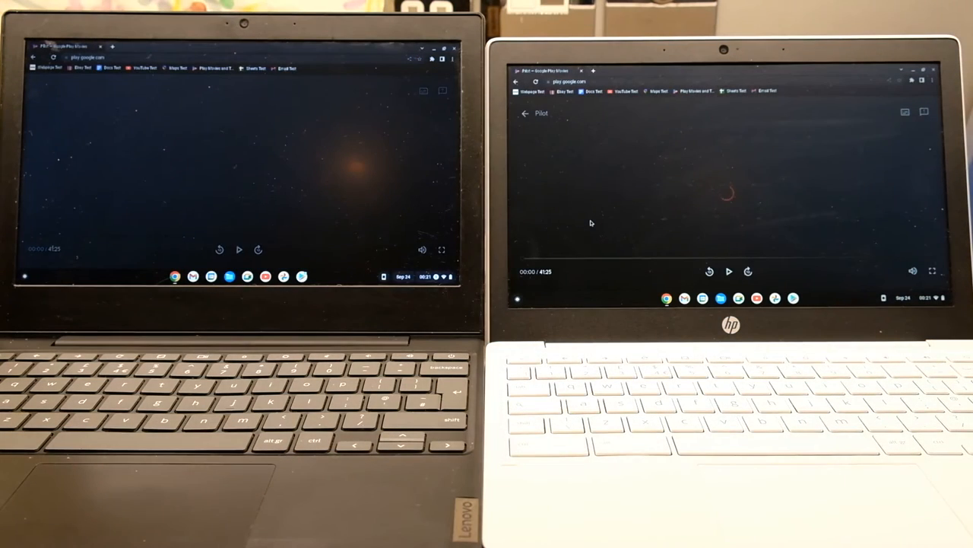
click(239, 250)
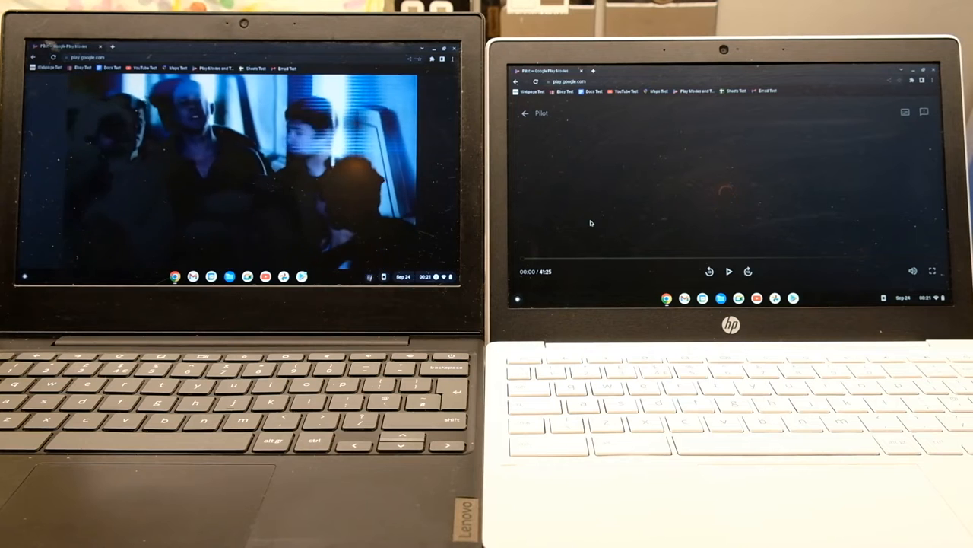
click(728, 271)
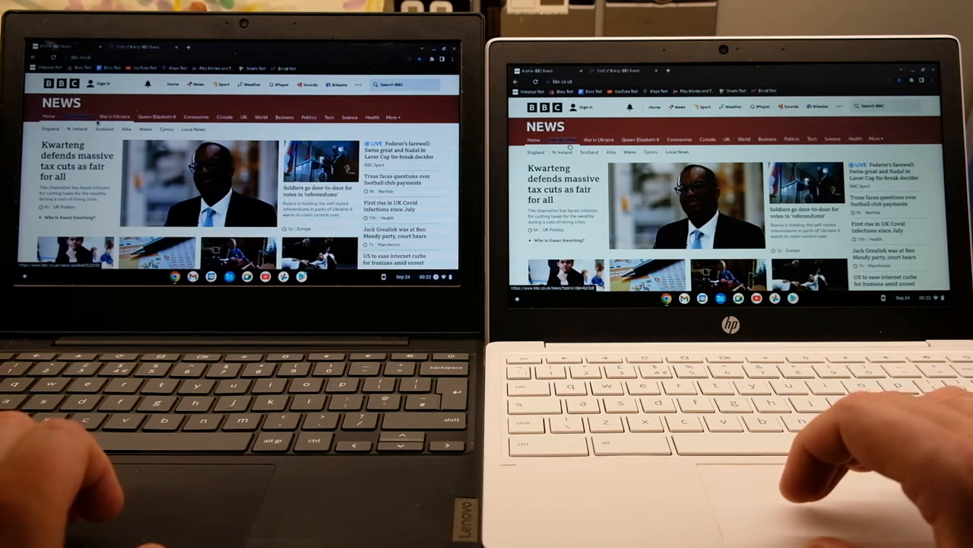
Open Cost of Living, Coronavirus, UK and Business sections in new tabs, then switch to Coronavirus
click(676, 139)
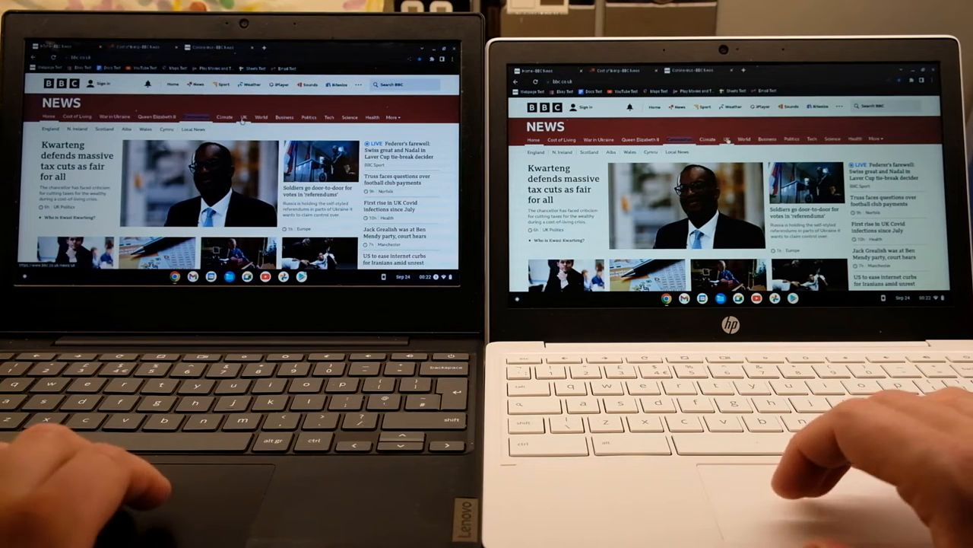
right_click(243, 117)
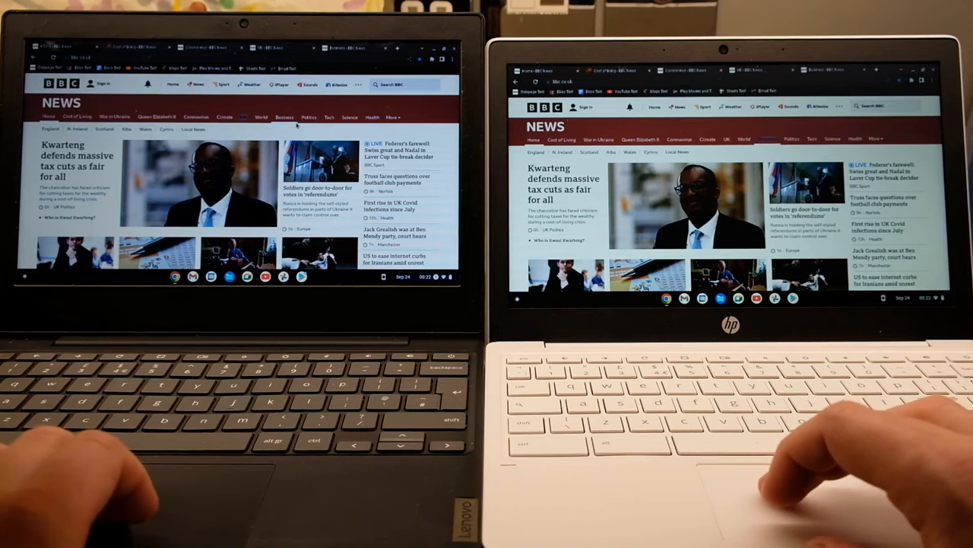
click(563, 141)
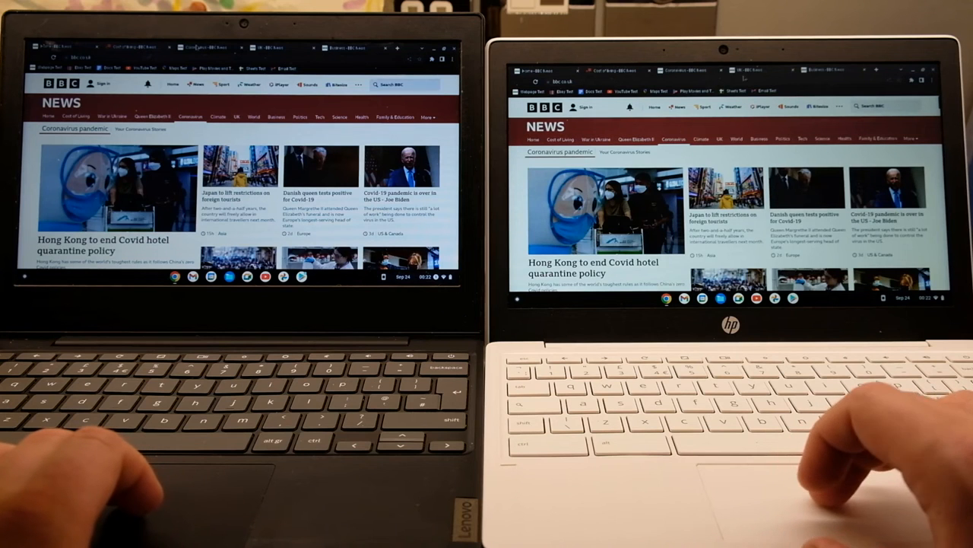
click(719, 138)
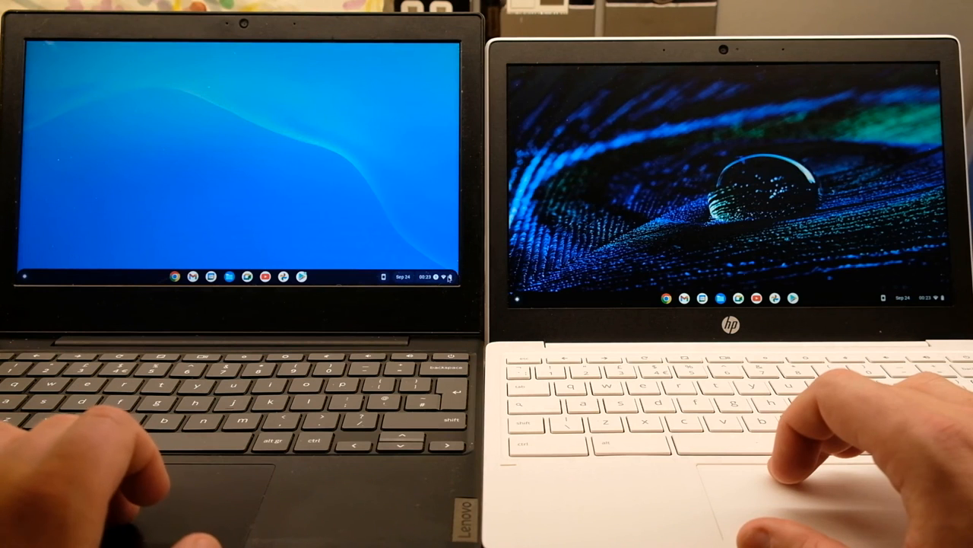
Open the Quick Settings panel on the first and second Chromebooks
click(429, 276)
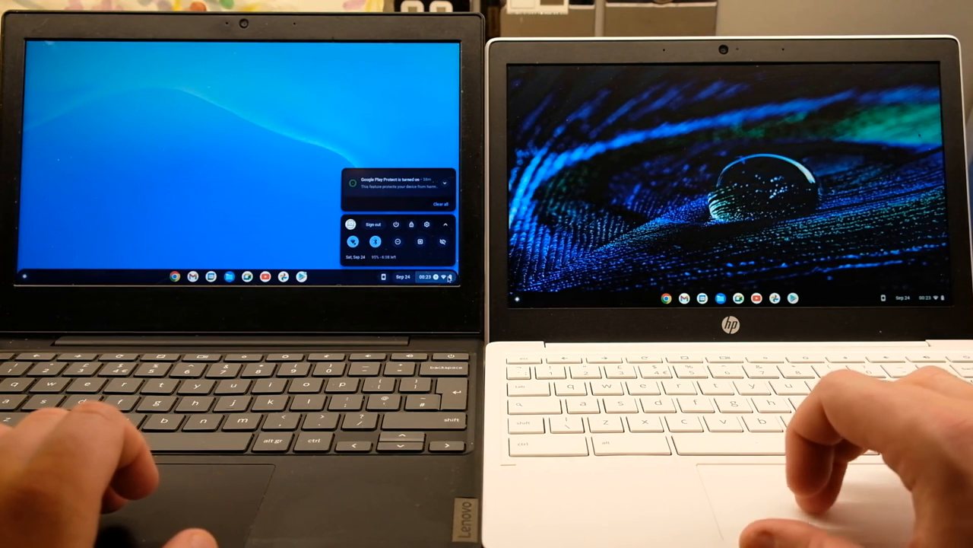
click(936, 297)
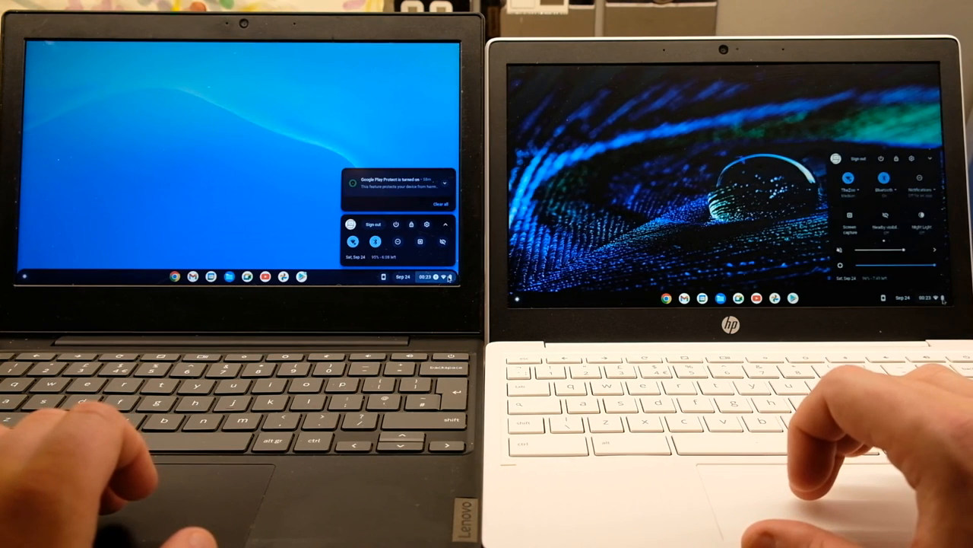